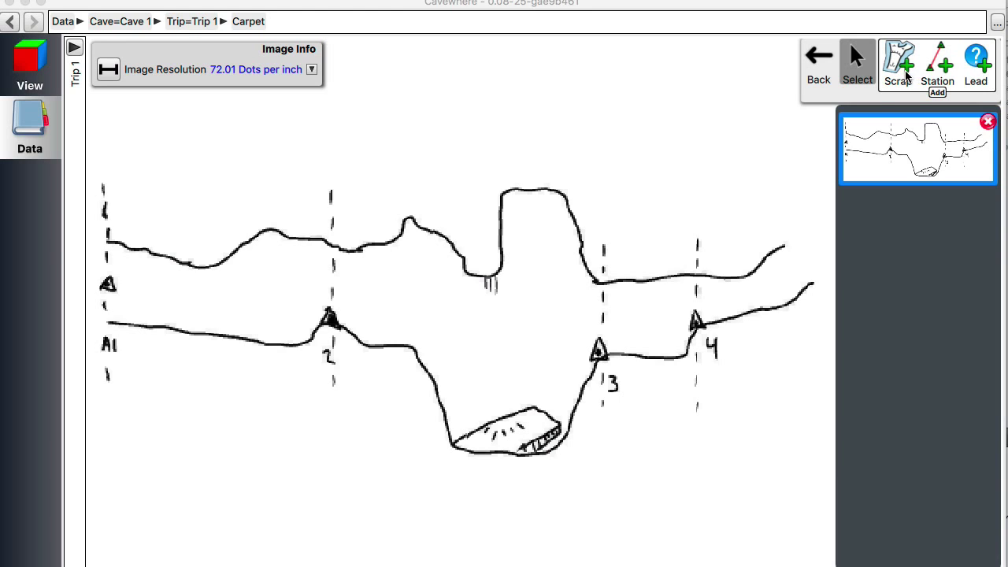
Activate the Scrap tool to trace a new outline on the Carpet sketch.
{"action": "left_click", "coordinate": [898, 61]}
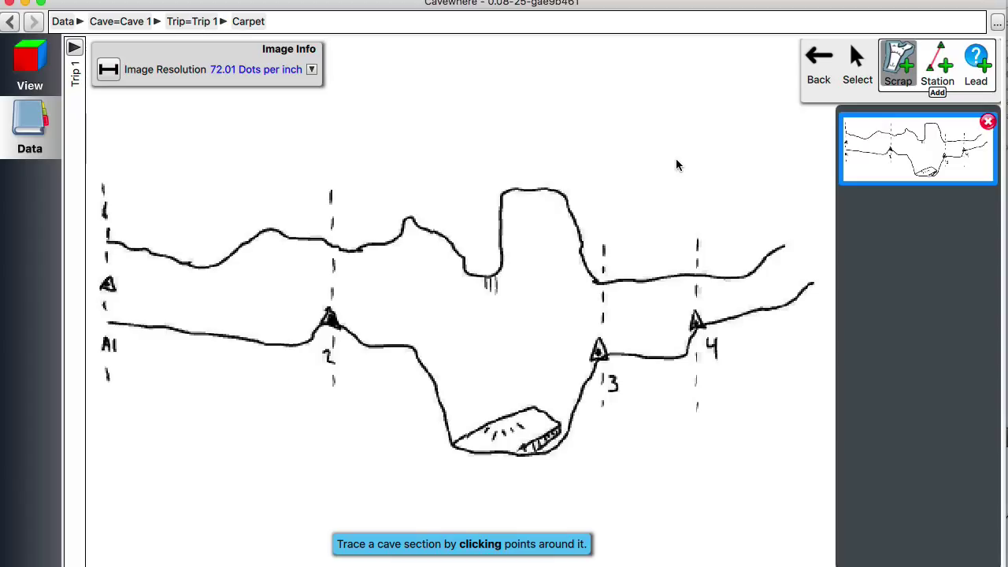
{"action": "mouse_move", "coordinate": [288, 243]}
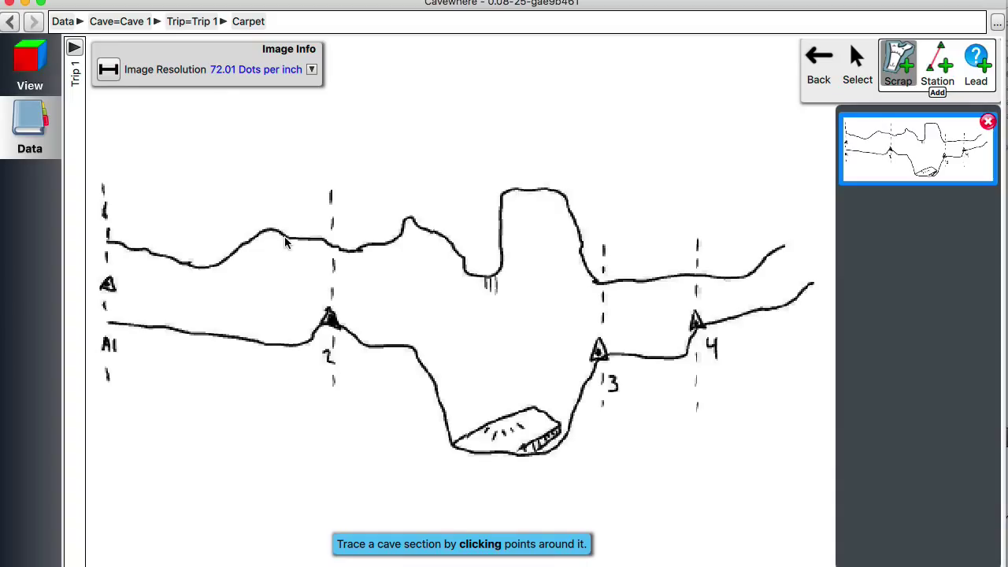
{"action": "mouse_move", "coordinate": [86, 85]}
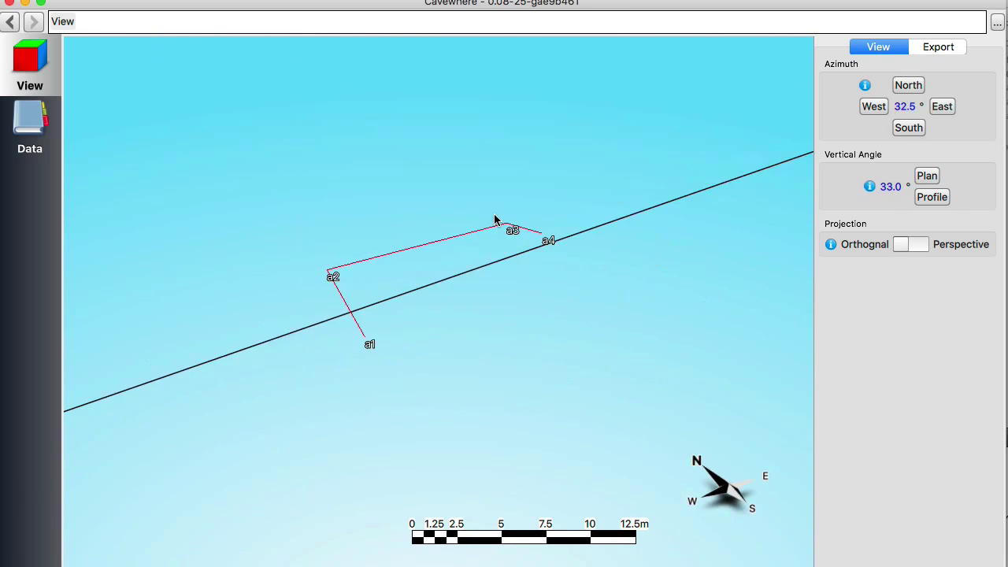
Rotate and check the a1–a4 survey line in profile, then return to the Carpet sketch.
{"action": "left_click_drag", "start_coordinate": [496, 220], "coordinate": [358, 219]}
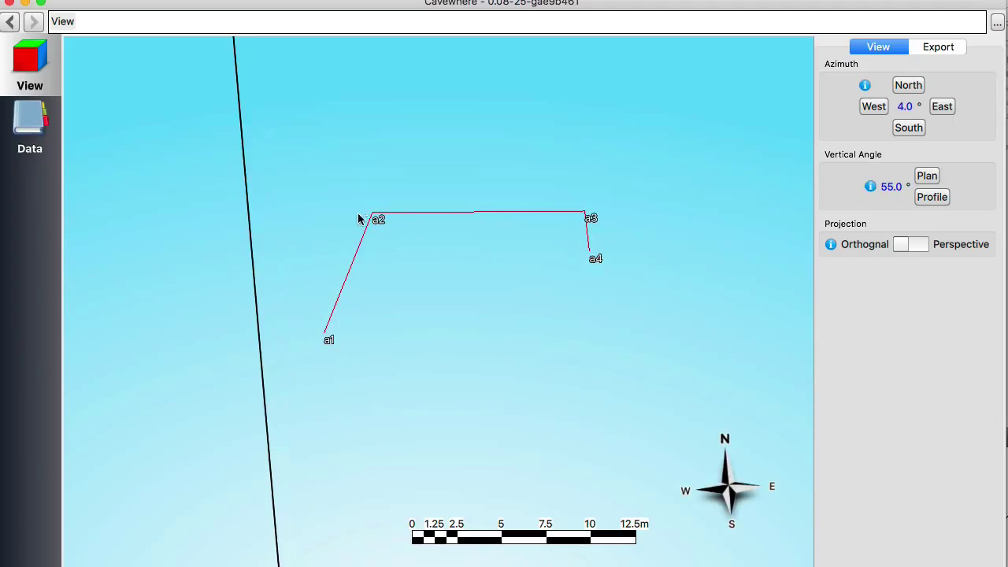
{"action": "mouse_move", "coordinate": [451, 318]}
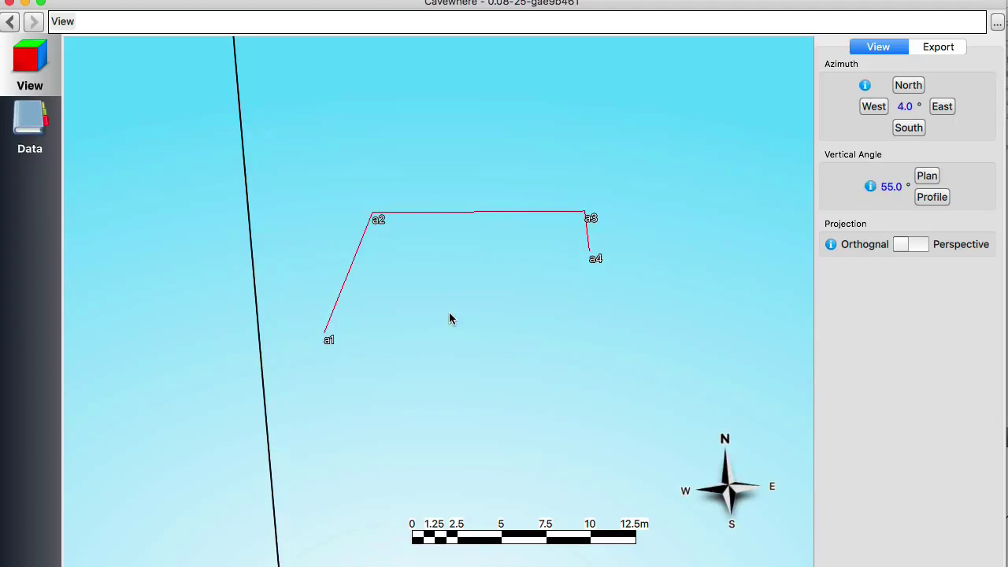
{"action": "left_click", "coordinate": [928, 176]}
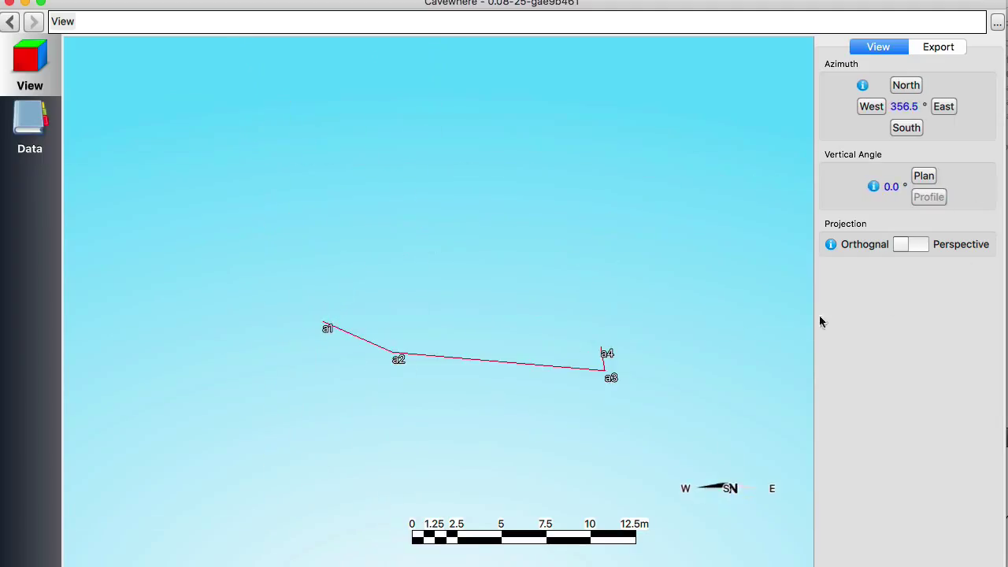
{"action": "mouse_move", "coordinate": [902, 197]}
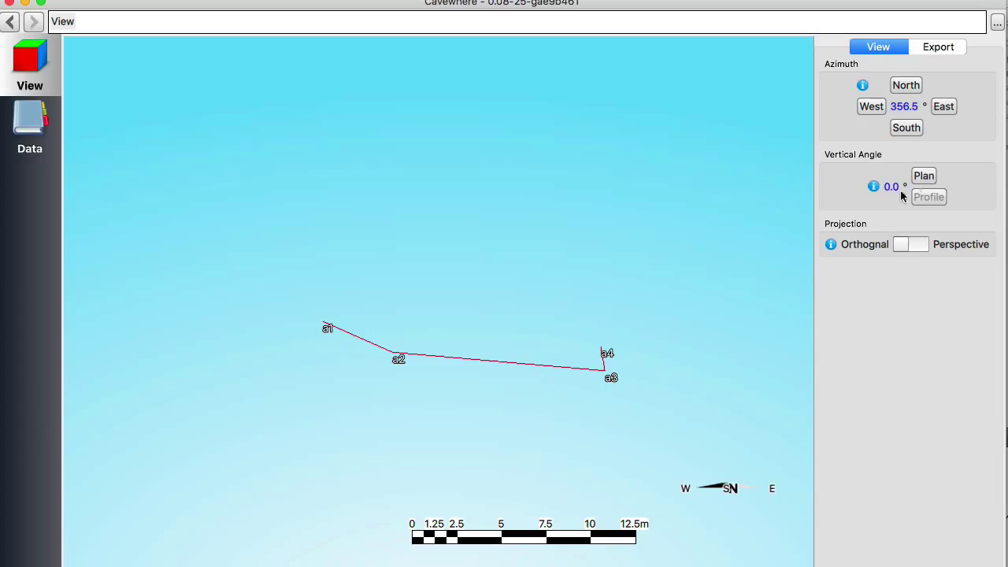
{"action": "mouse_move", "coordinate": [269, 306]}
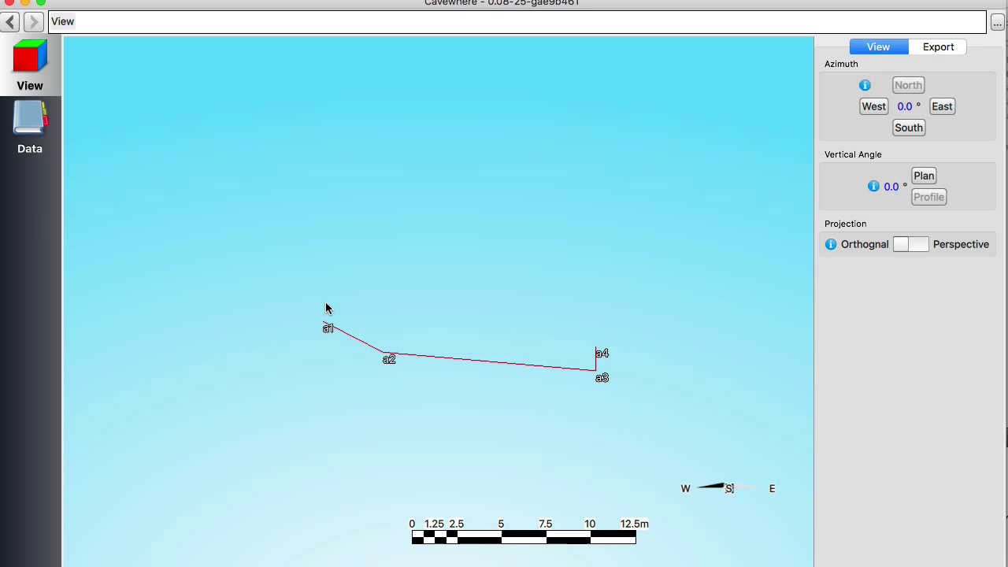
{"action": "mouse_move", "coordinate": [358, 357]}
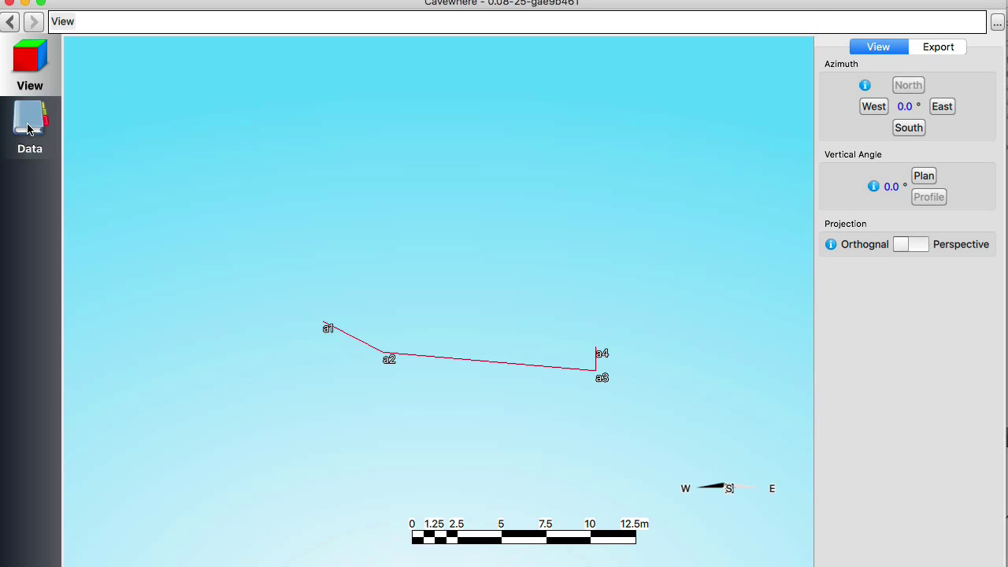
{"action": "left_click", "coordinate": [29, 118]}
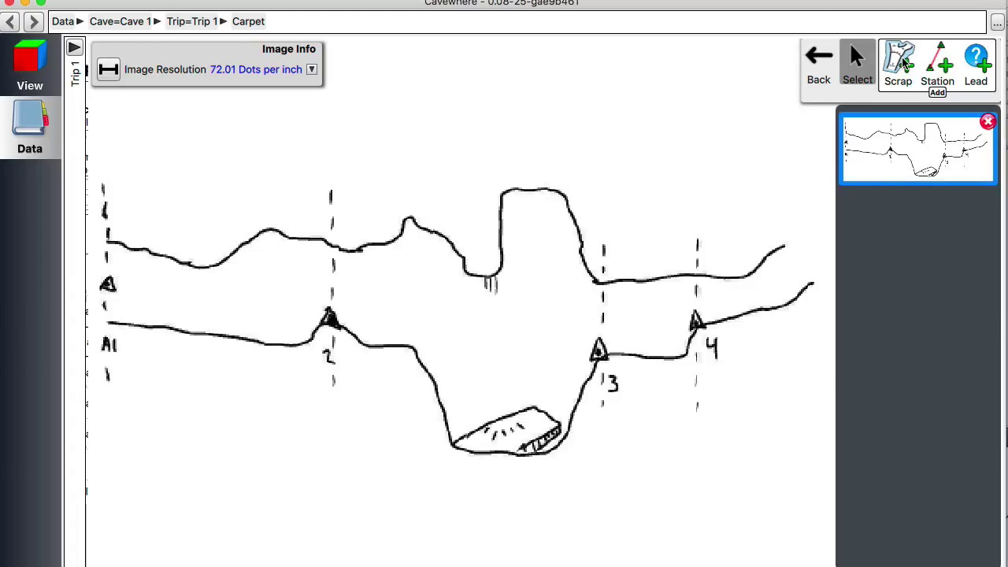
Trace a closed scrap outline from the passage's left end around both walls.
{"action": "left_click", "coordinate": [899, 61]}
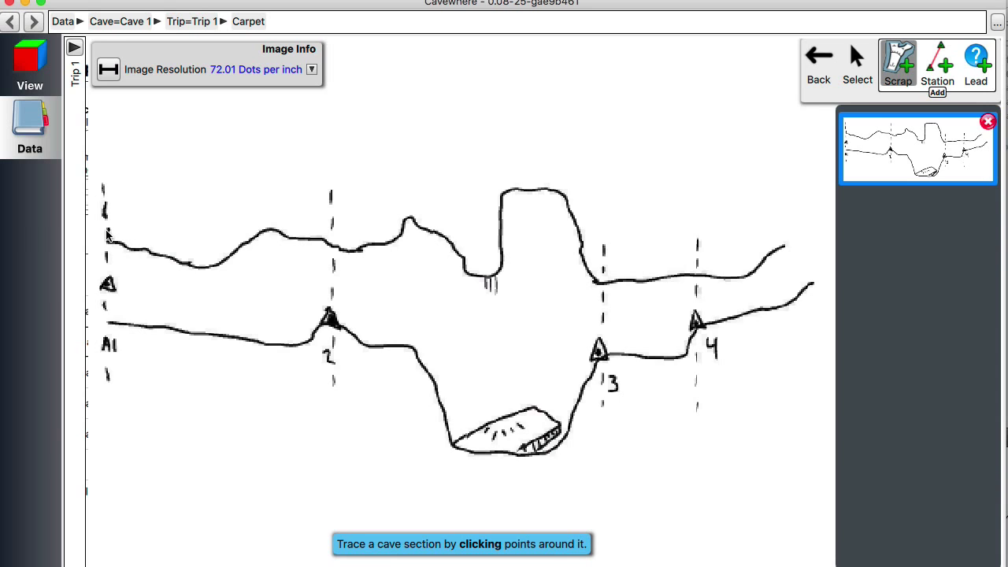
{"action": "left_click", "coordinate": [371, 234]}
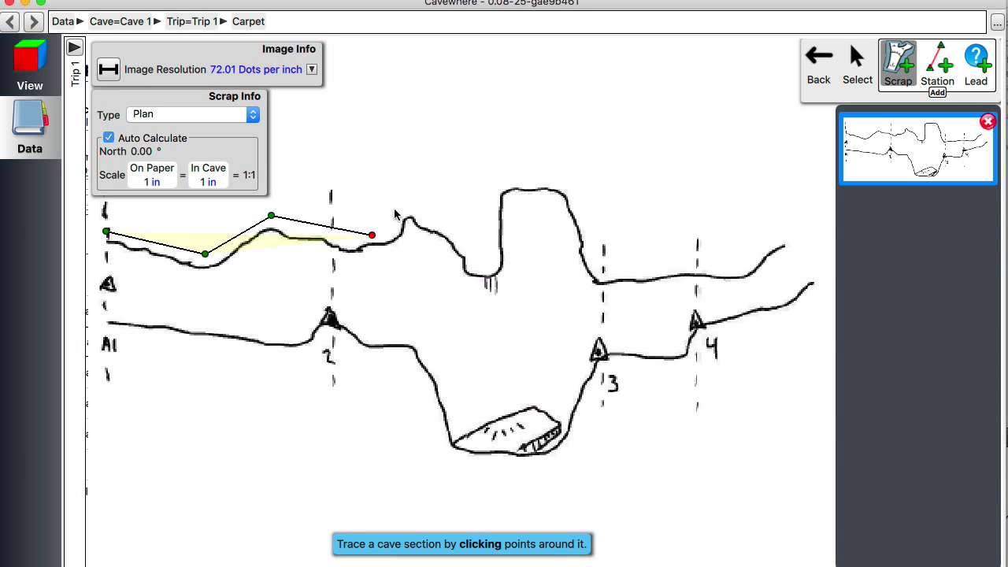
{"action": "left_click", "coordinate": [493, 182]}
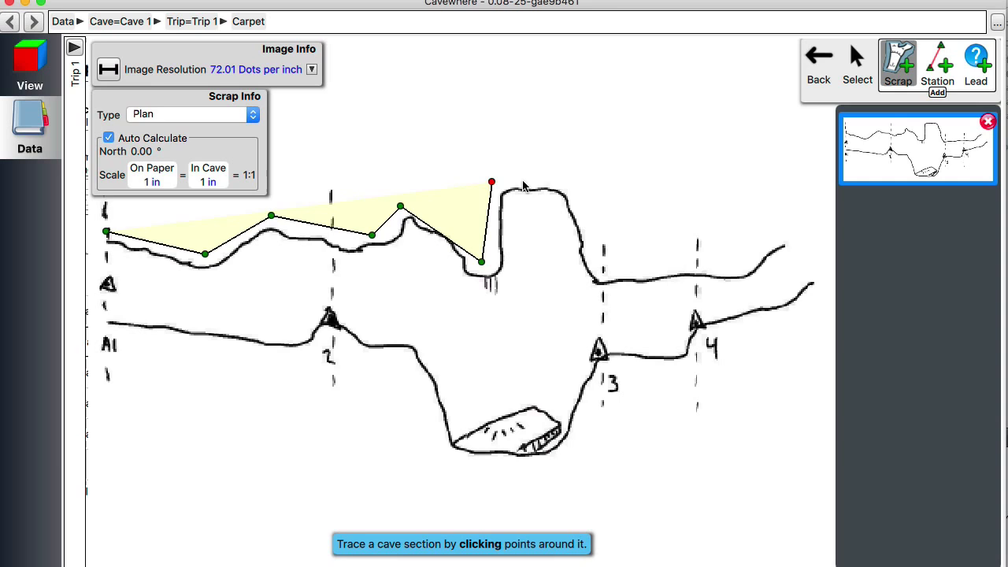
{"action": "left_click", "coordinate": [740, 270]}
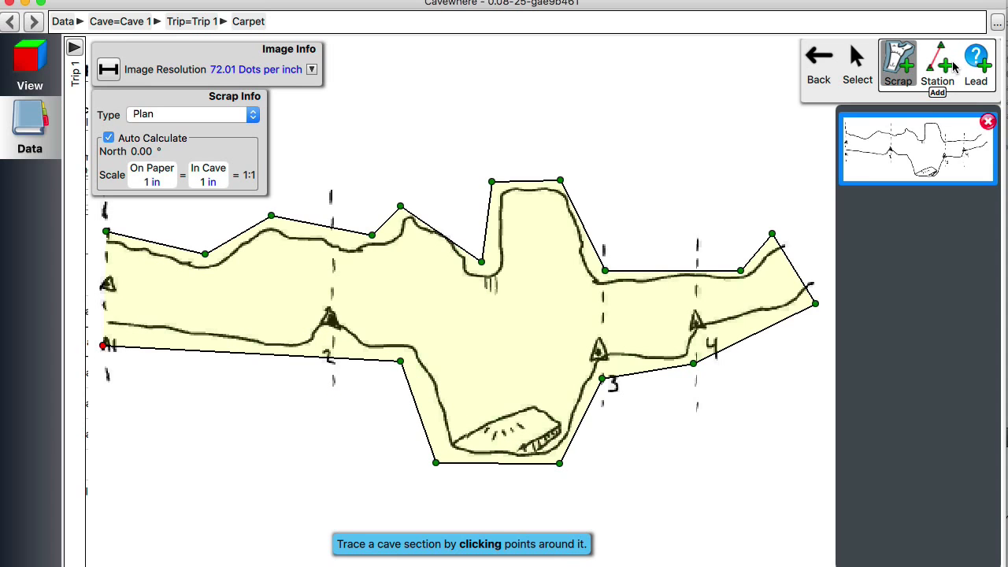
{"action": "left_click", "coordinate": [938, 63]}
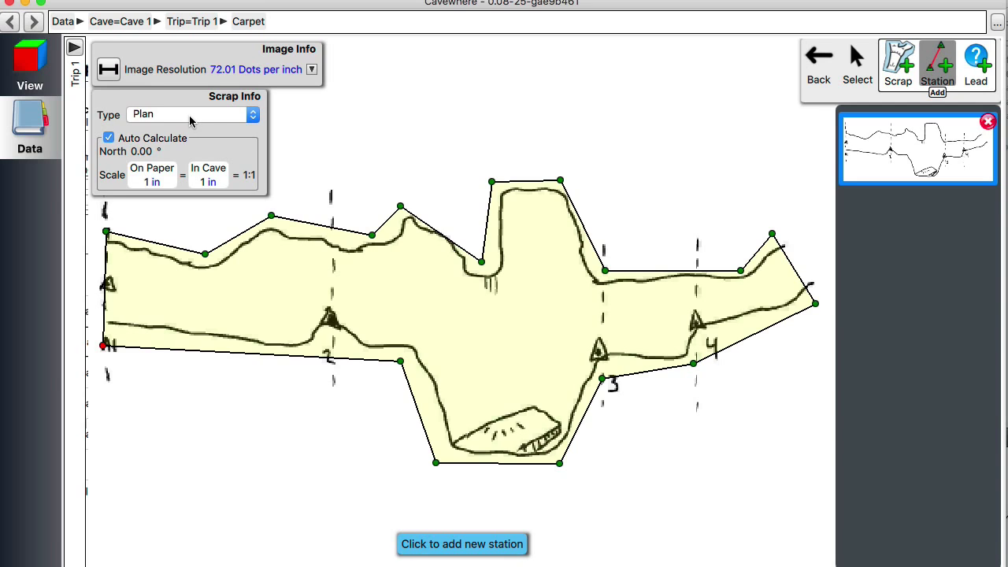
Set the Carpet scrap type to Running Profile and place station a1 on the first triangle.
{"action": "left_click", "coordinate": [189, 114]}
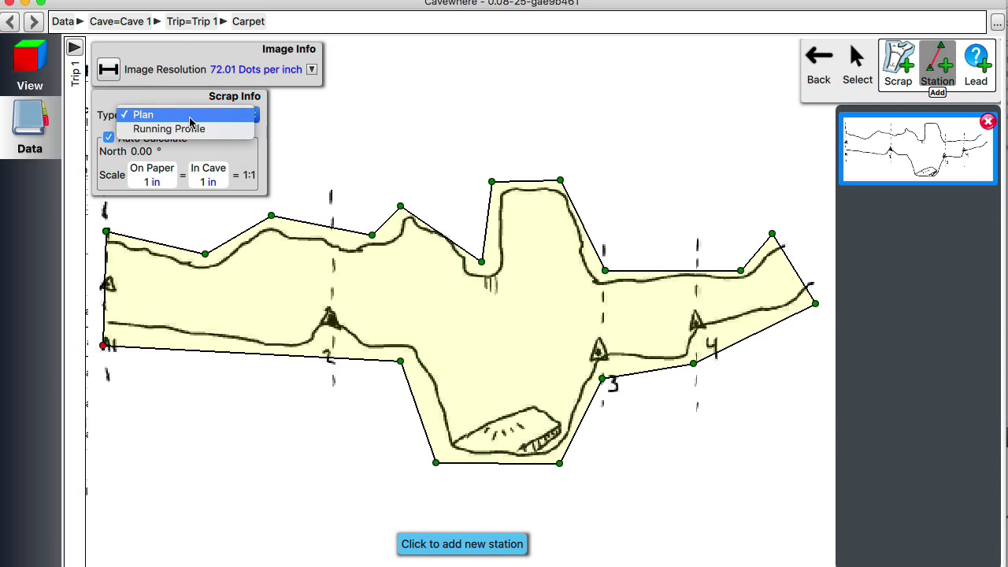
{"action": "left_click", "coordinate": [170, 129]}
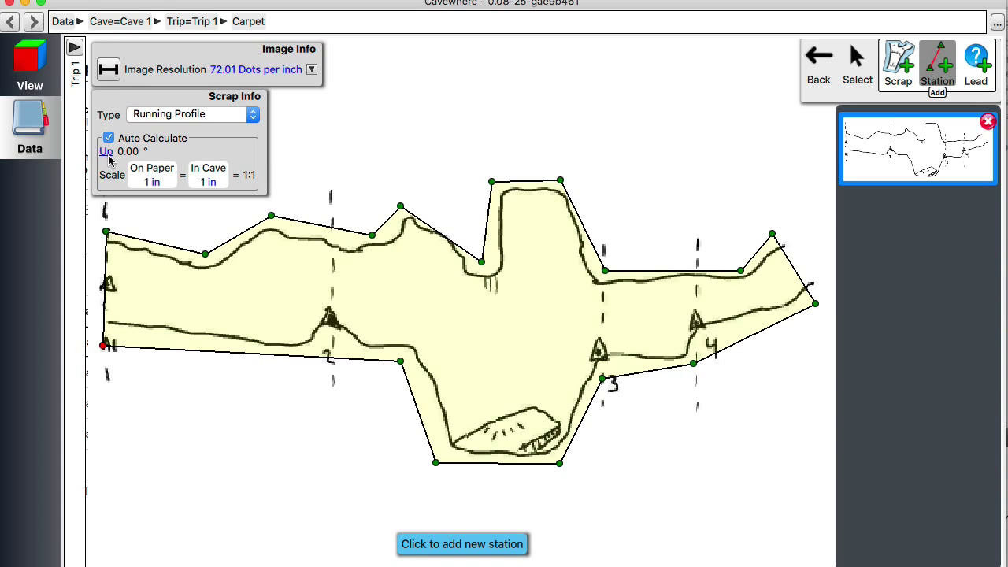
{"action": "mouse_move", "coordinate": [110, 286]}
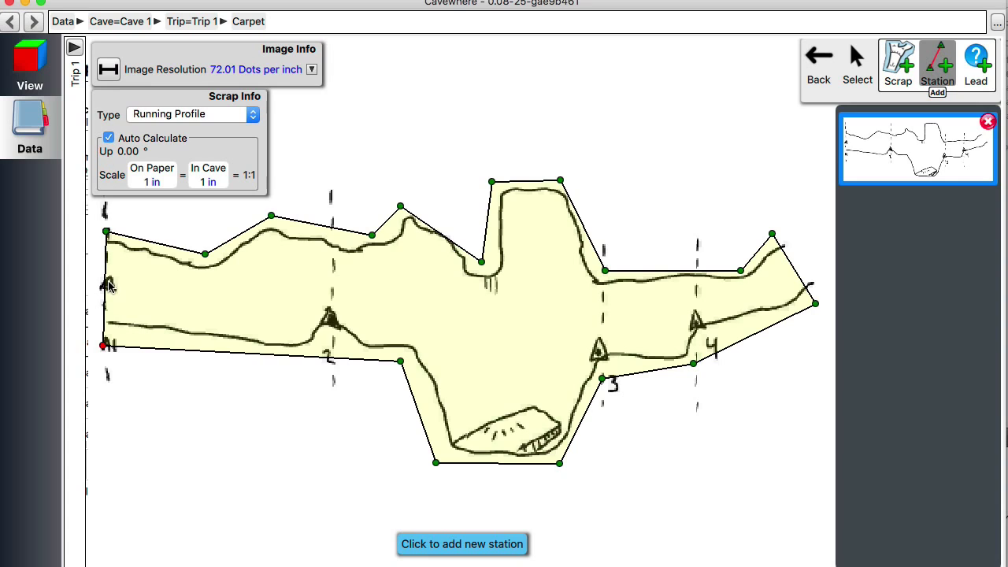
{"action": "left_click", "coordinate": [108, 286]}
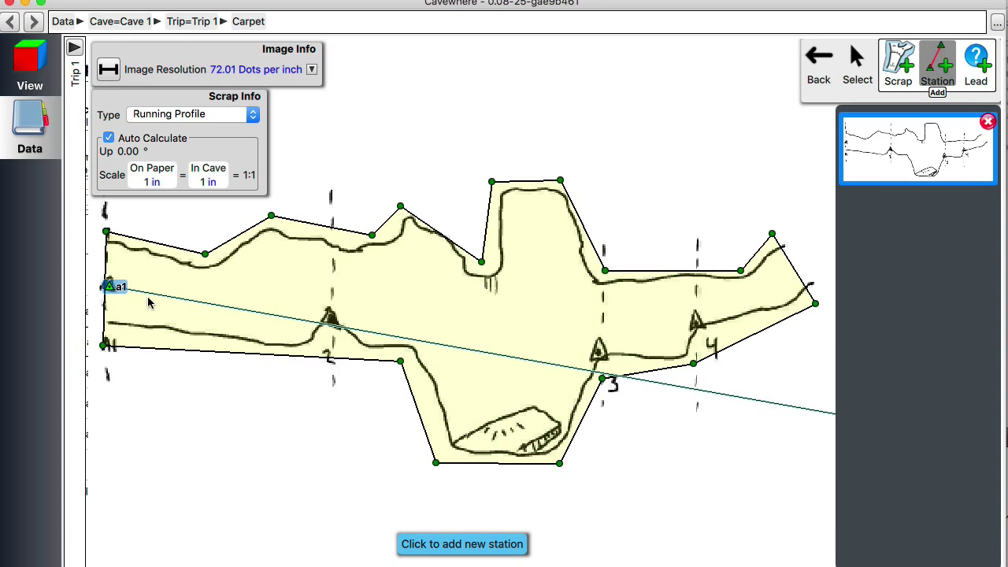
Place station a2 on triangle 2 and uncheck Auto Calculate for up direction and scale.
{"action": "left_click", "coordinate": [331, 321]}
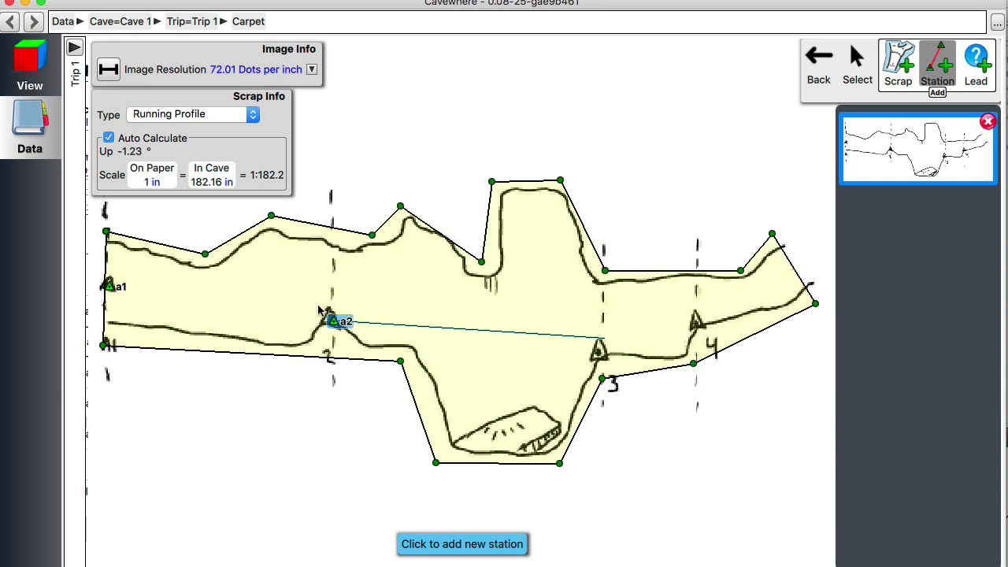
{"action": "mouse_move", "coordinate": [316, 484]}
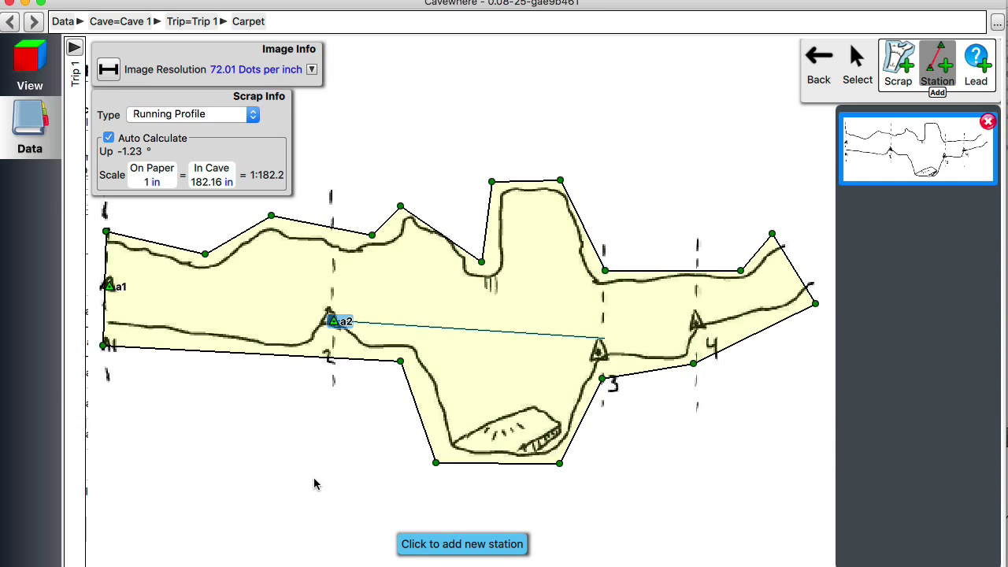
{"action": "mouse_move", "coordinate": [635, 401]}
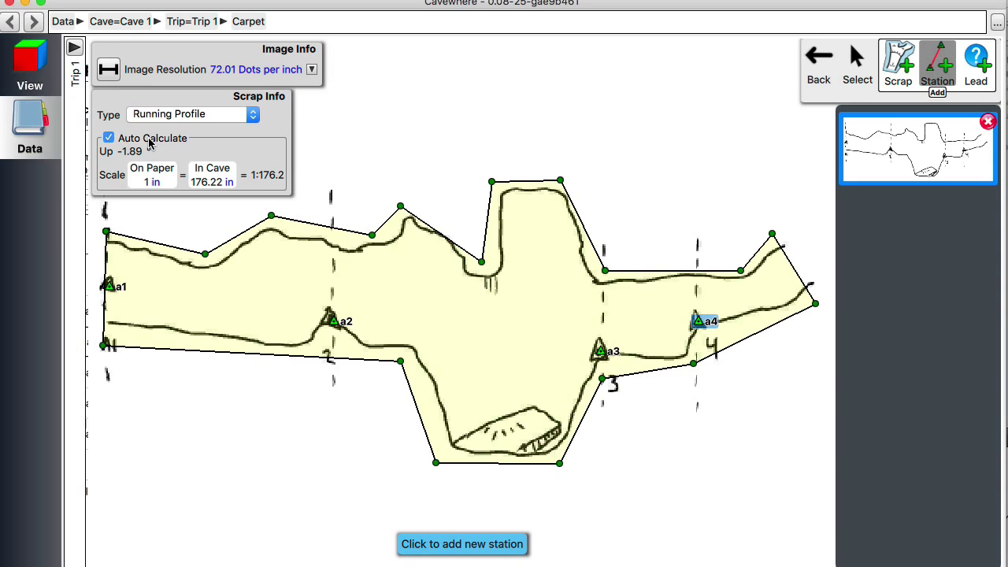
{"action": "left_click", "coordinate": [108, 138]}
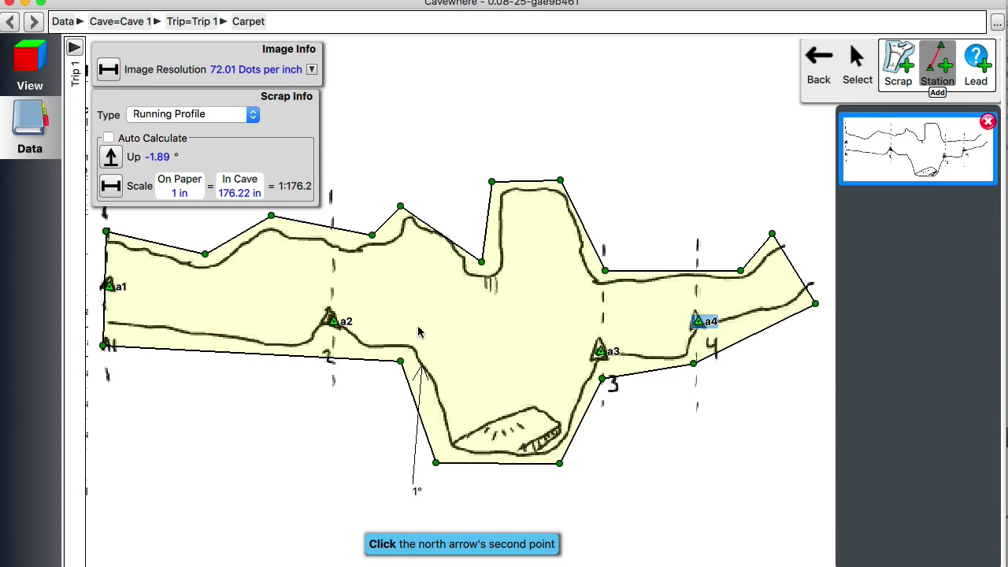
Draw a vertical up arrow fixing the scrap's Up at 0°, then return to the sketch.
{"action": "left_click", "coordinate": [410, 103]}
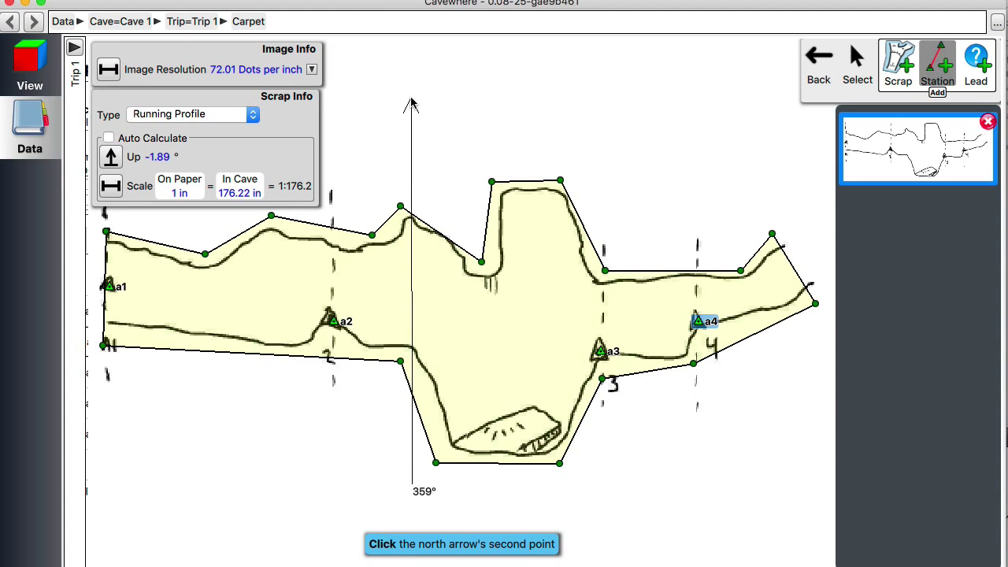
{"action": "left_click", "coordinate": [410, 103]}
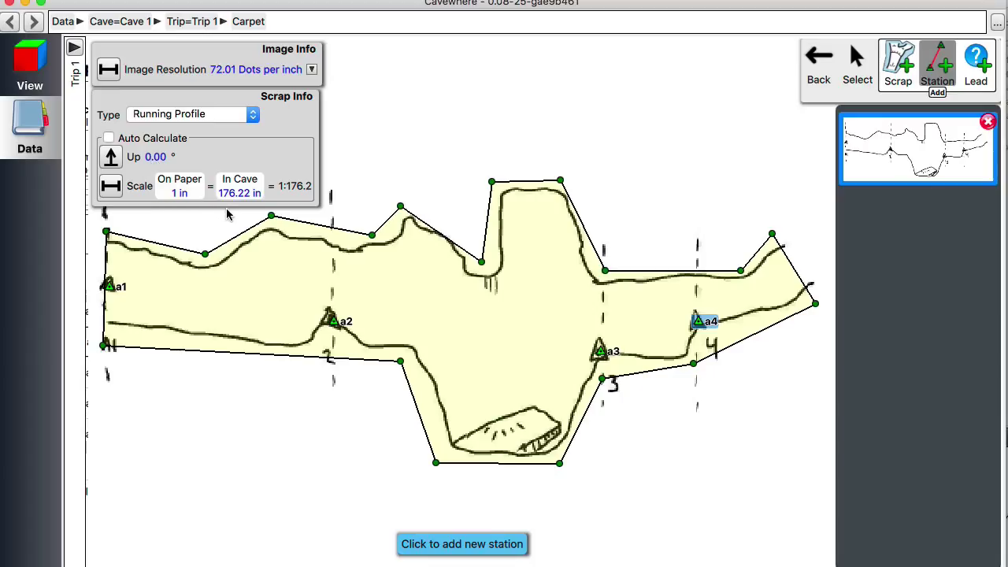
{"action": "mouse_move", "coordinate": [245, 220]}
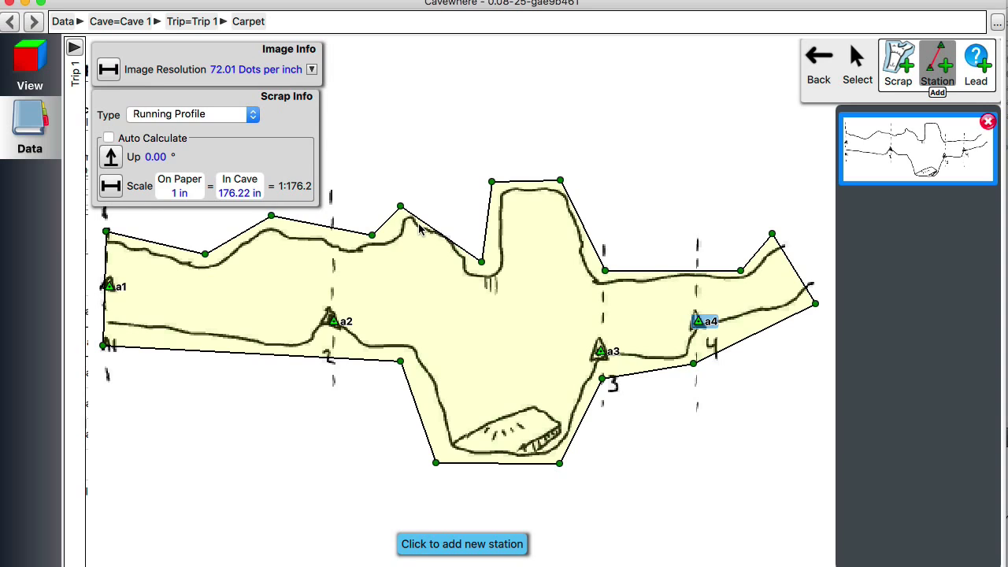
{"action": "mouse_move", "coordinate": [473, 239]}
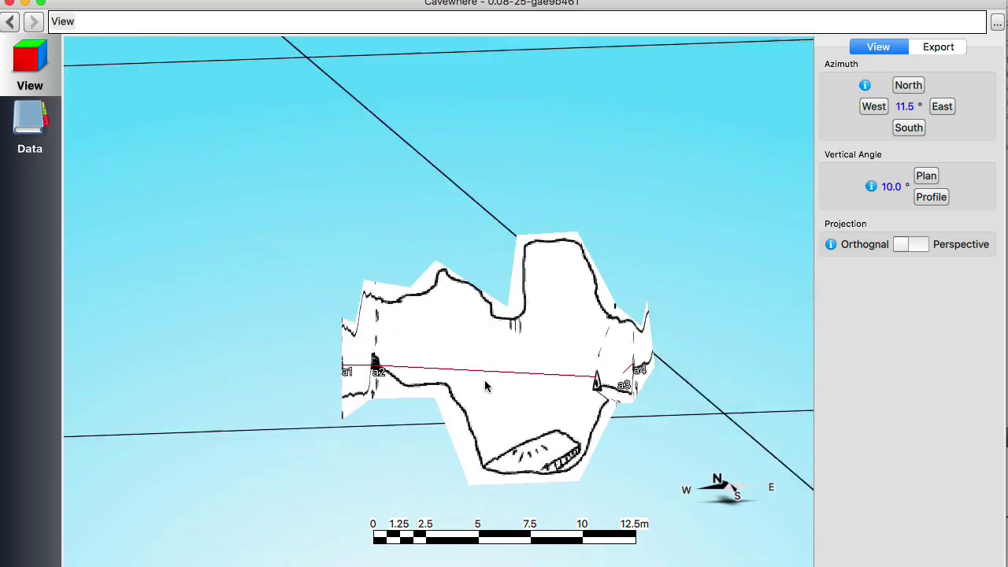
{"action": "left_click", "coordinate": [30, 126]}
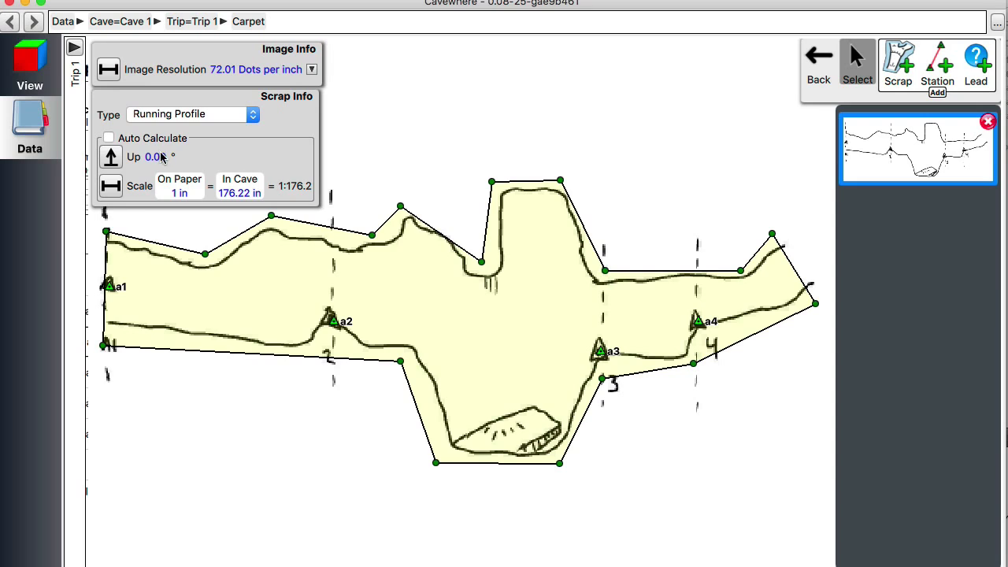
Redraw the up arrow pointing straight down the sketch, giving Up 179.95°.
{"action": "left_click", "coordinate": [155, 156]}
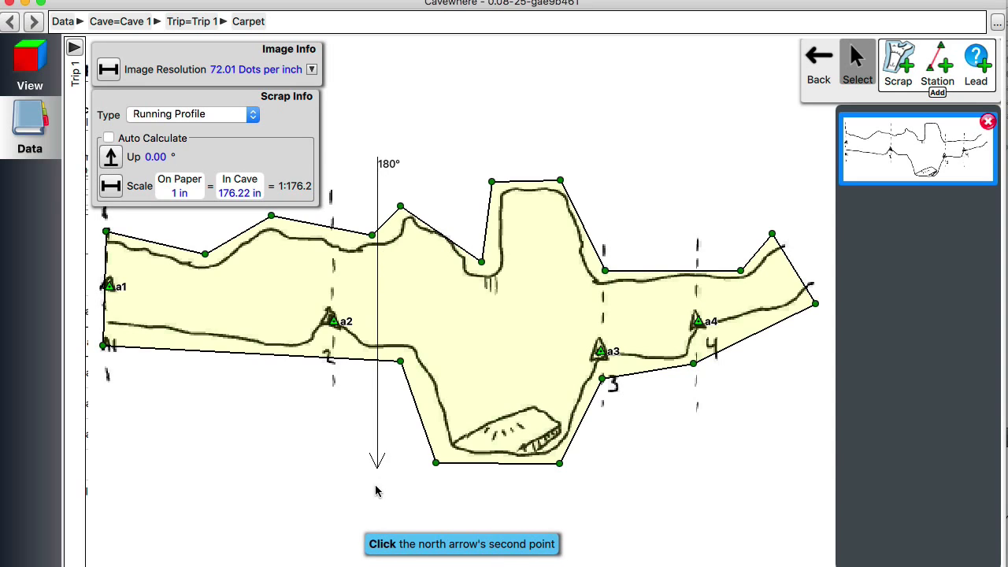
{"action": "left_click", "coordinate": [380, 518]}
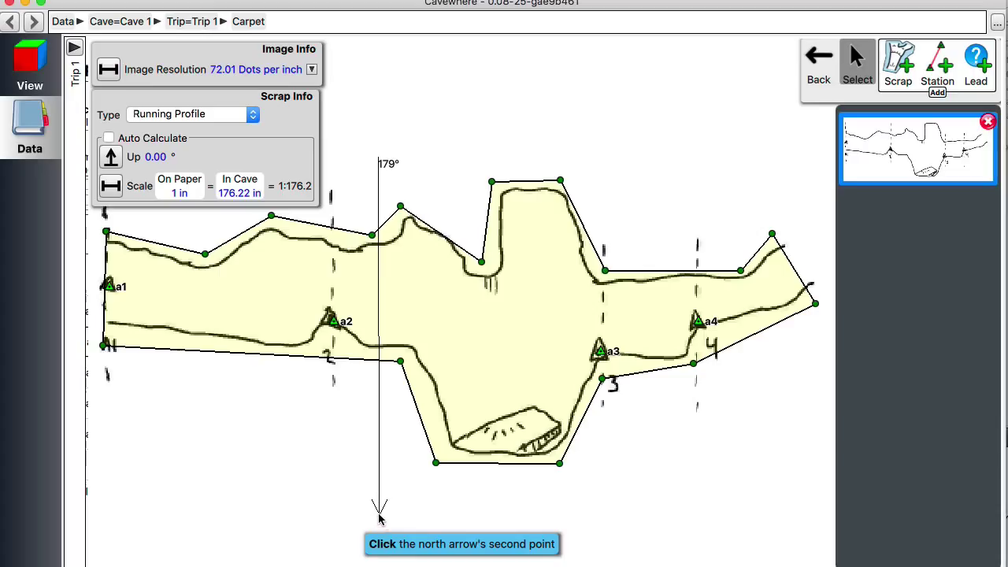
{"action": "left_click", "coordinate": [380, 516]}
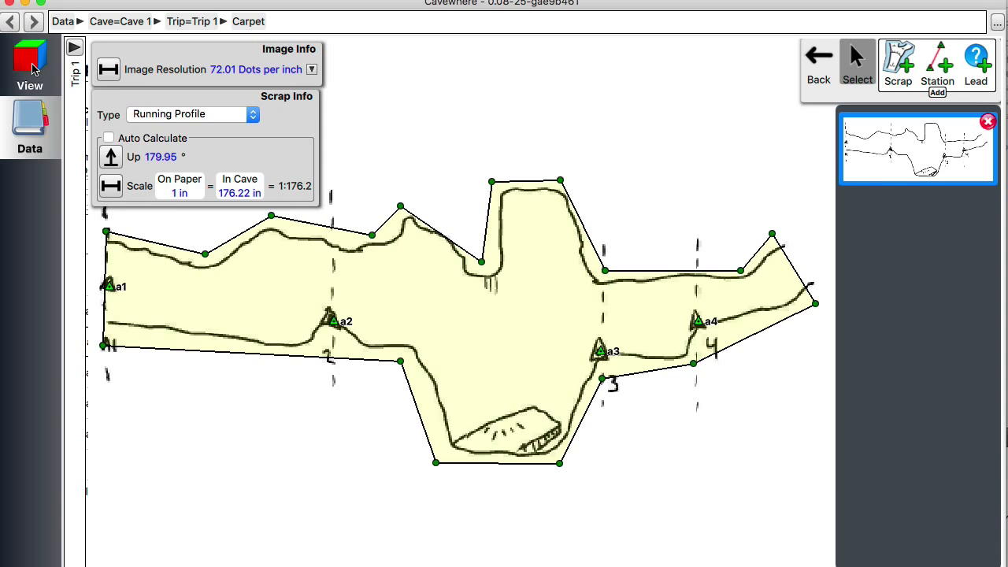
{"action": "mouse_move", "coordinate": [196, 184]}
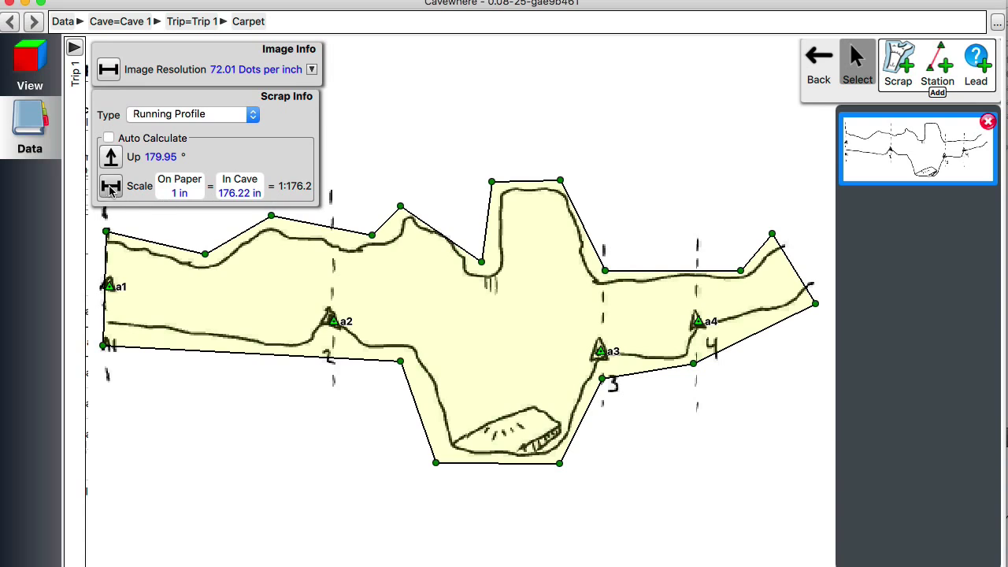
{"action": "mouse_move", "coordinate": [31, 65]}
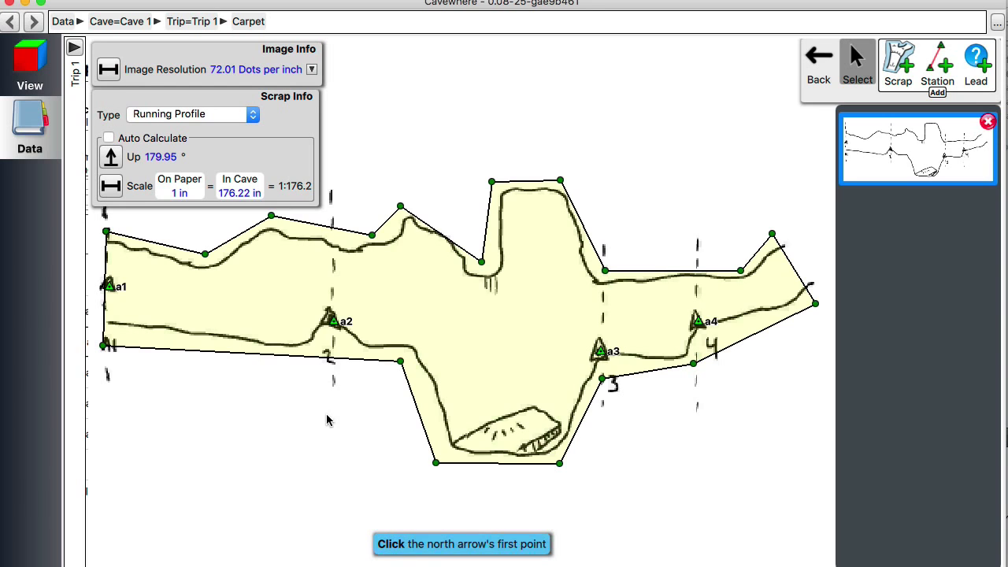
Redraw the up arrow and view the profile in 3D as level profile facing north.
{"action": "left_click", "coordinate": [330, 420]}
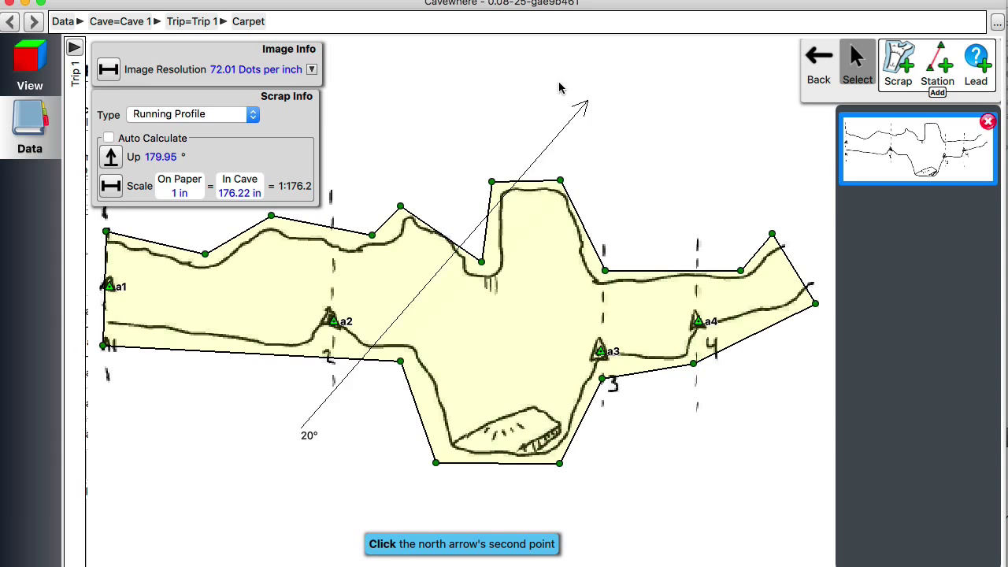
{"action": "left_click", "coordinate": [662, 185]}
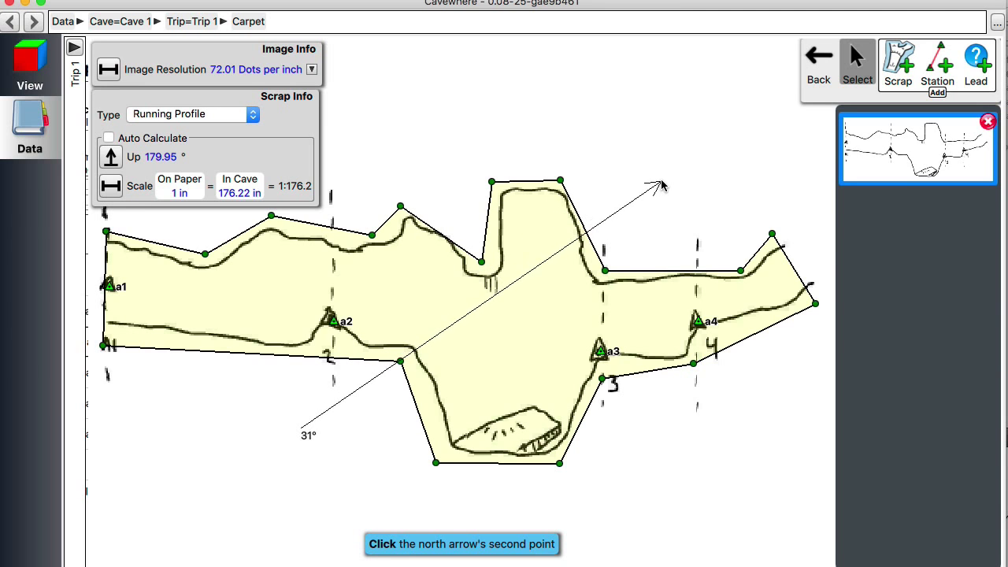
{"action": "left_click", "coordinate": [390, 83]}
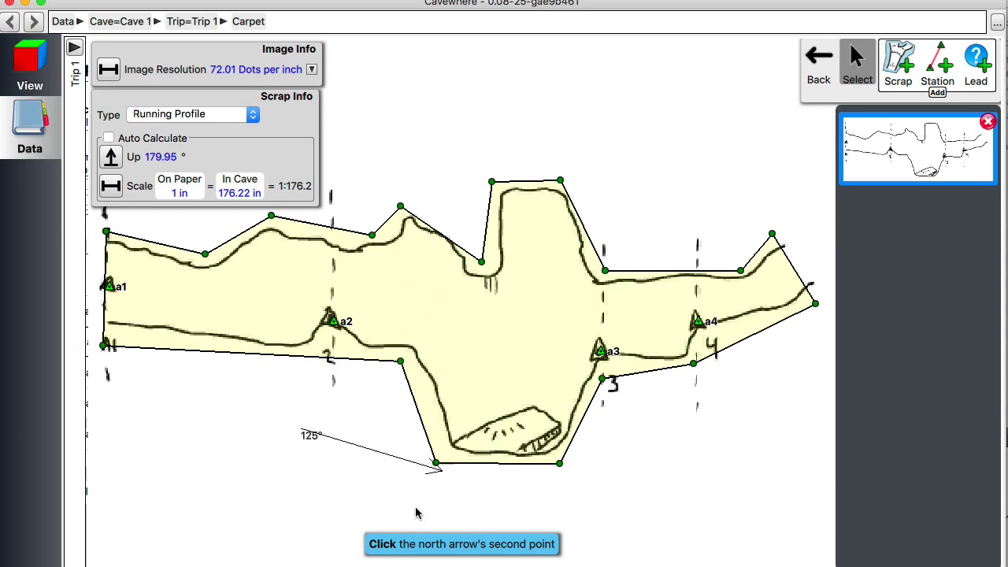
{"action": "left_click", "coordinate": [311, 508]}
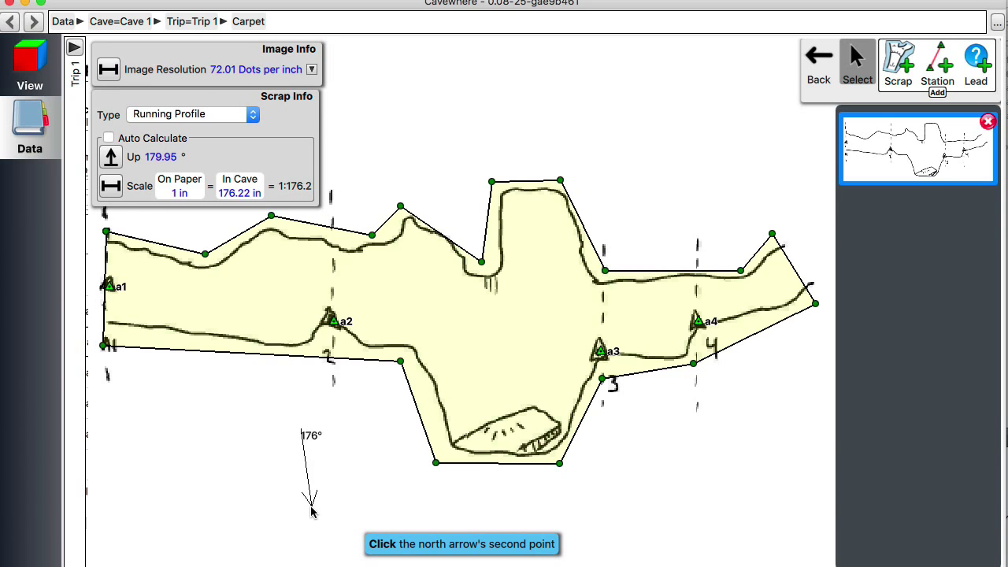
{"action": "left_click", "coordinate": [301, 519]}
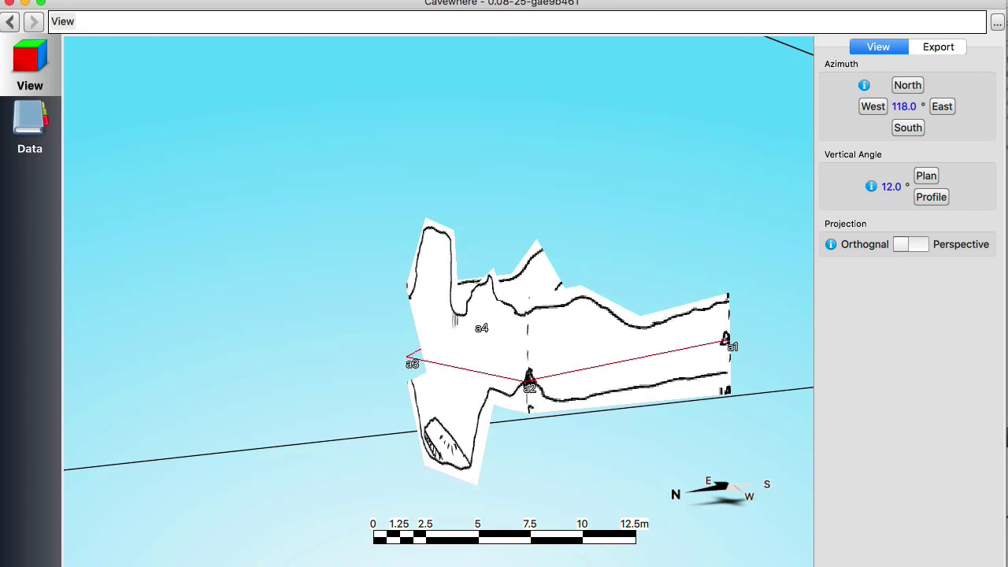
{"action": "left_click", "coordinate": [926, 174]}
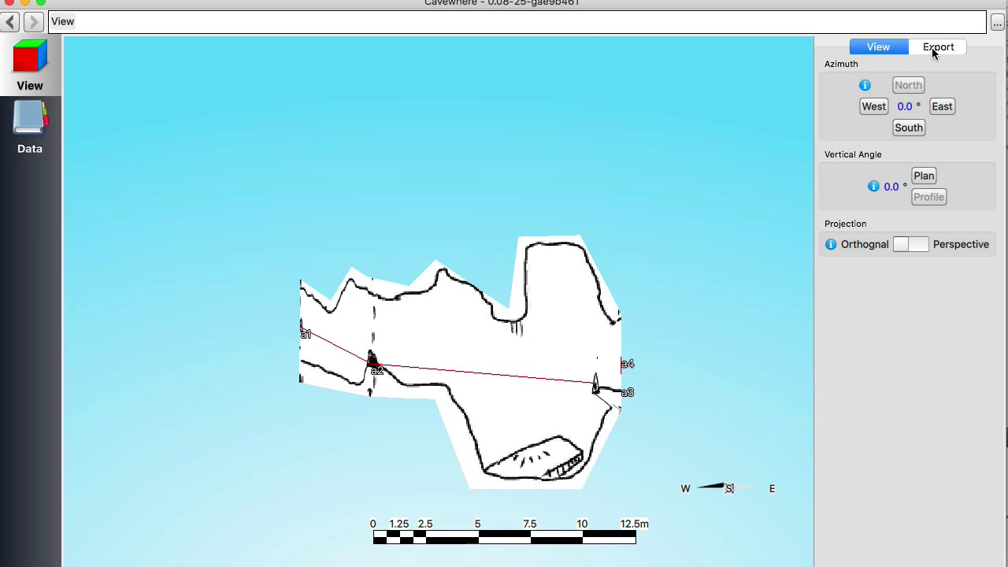
Mark the profile view as an area on the PNG export page.
{"action": "left_click", "coordinate": [938, 47]}
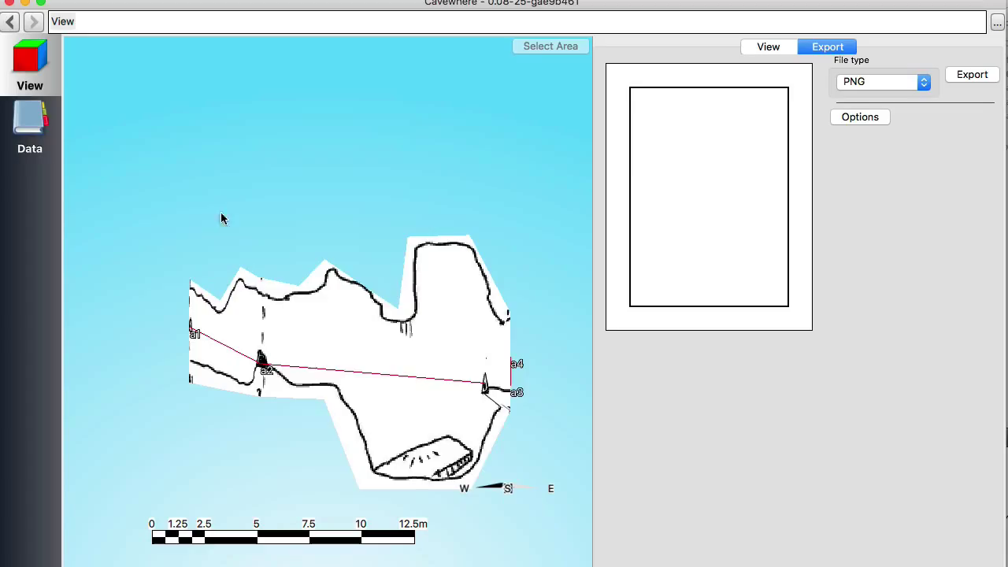
{"action": "left_click", "coordinate": [550, 46]}
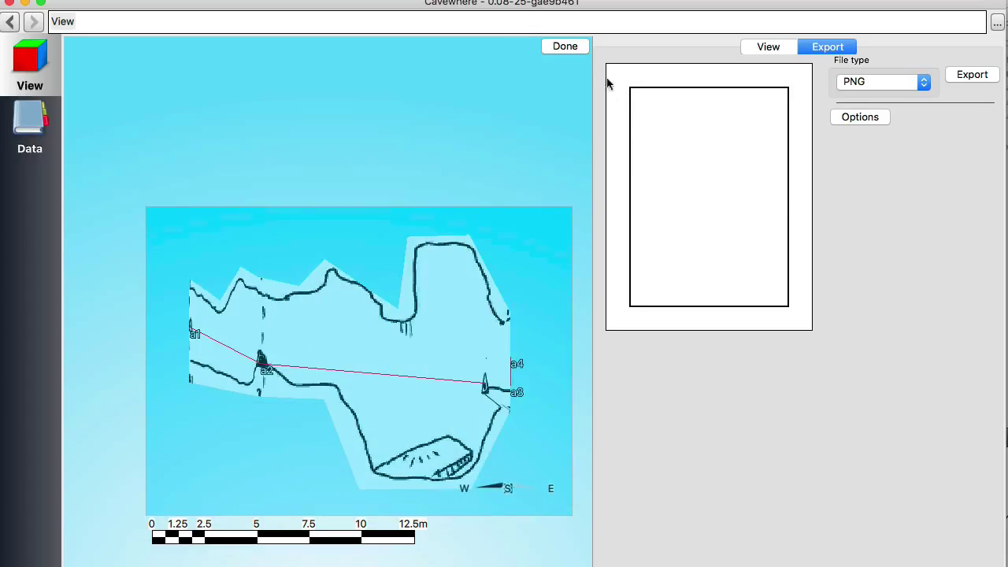
{"action": "left_click", "coordinate": [565, 46]}
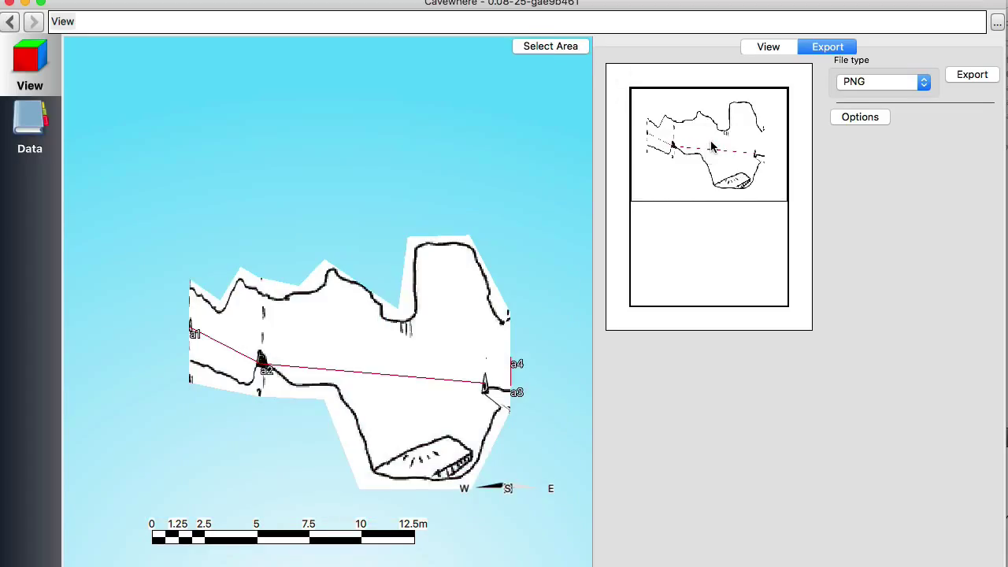
{"action": "mouse_move", "coordinate": [768, 47]}
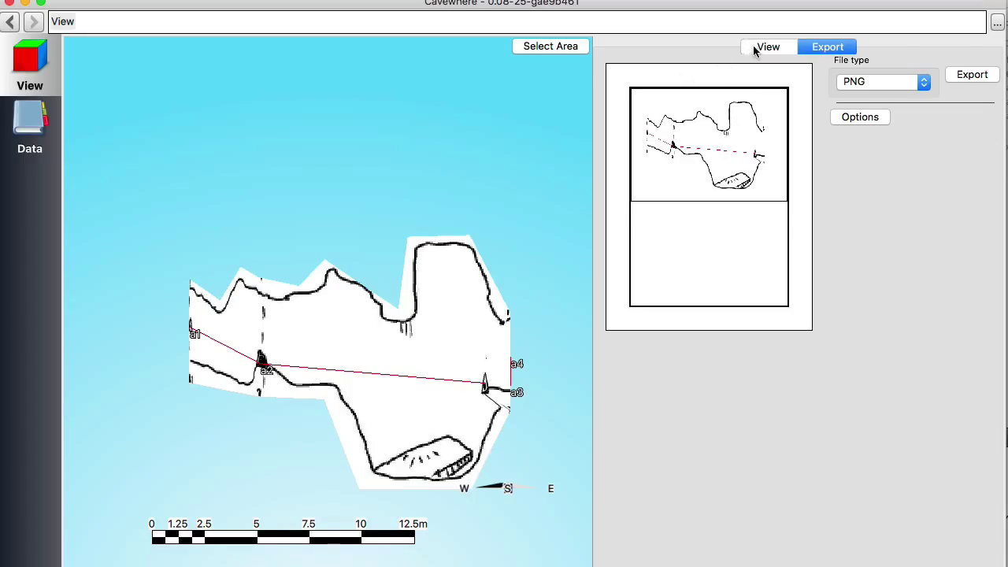
Switch to Plan view and mark it as a second export area below the profile.
{"action": "left_click", "coordinate": [767, 47]}
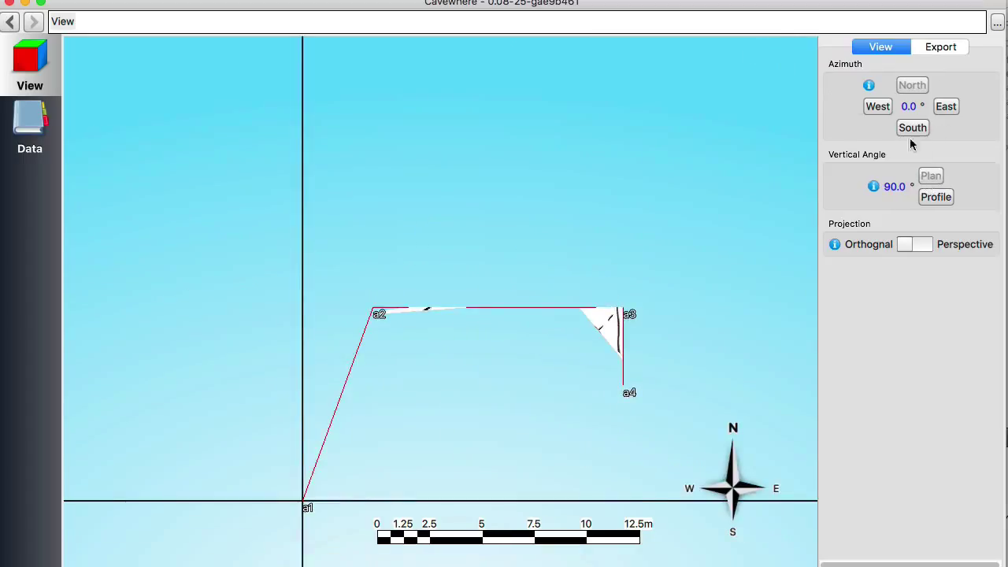
{"action": "left_click", "coordinate": [941, 47]}
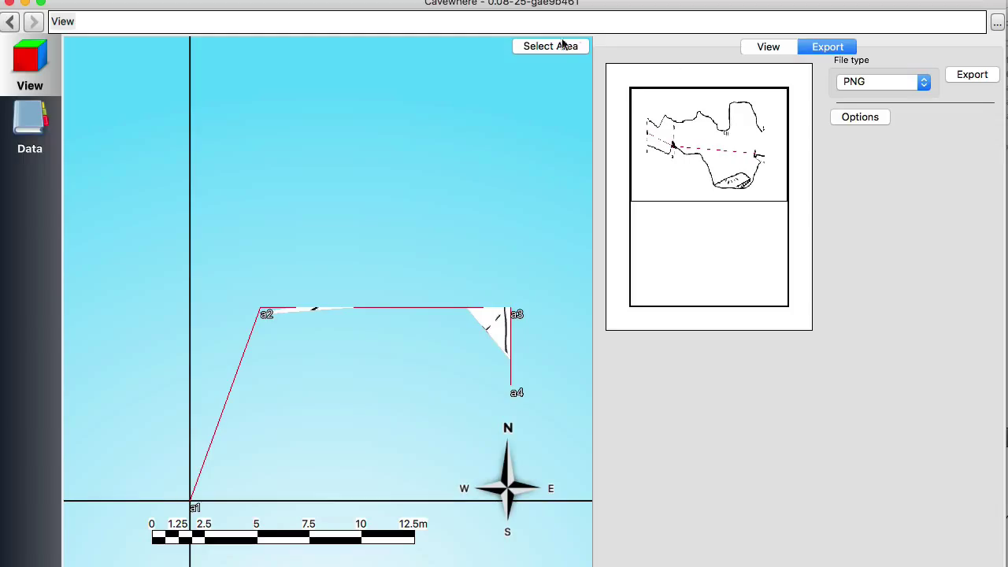
{"action": "left_click", "coordinate": [550, 45]}
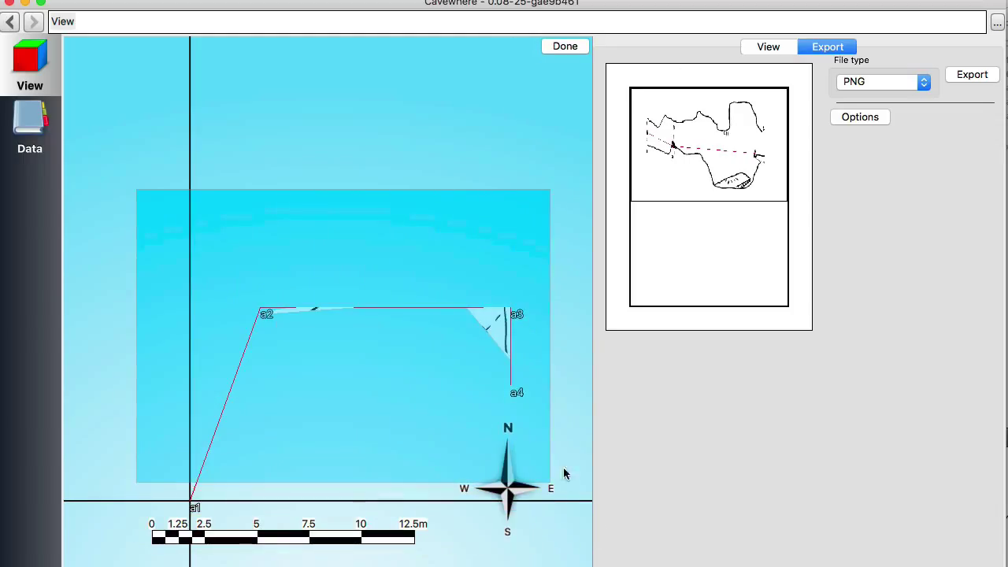
{"action": "left_click", "coordinate": [564, 46]}
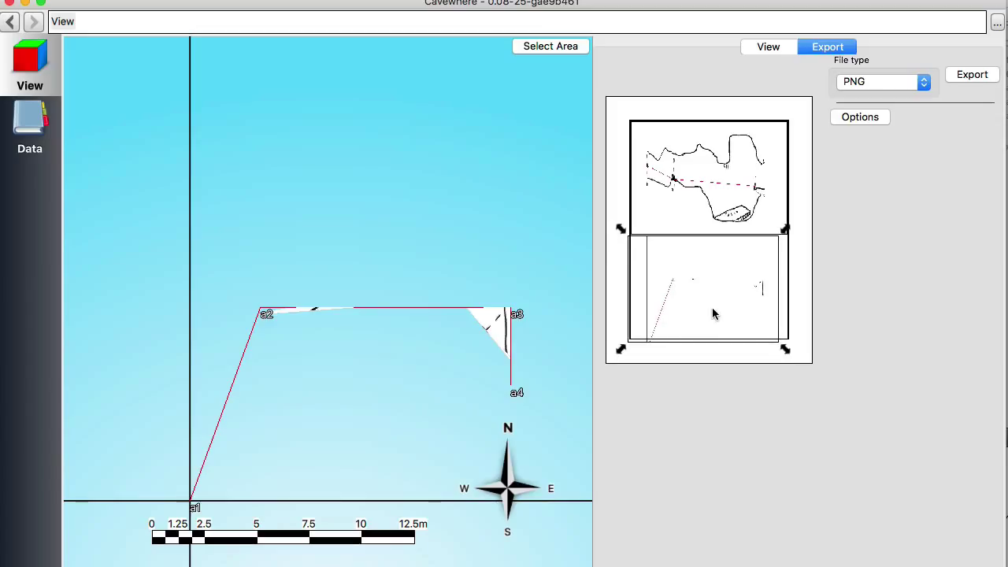
{"action": "mouse_move", "coordinate": [786, 285]}
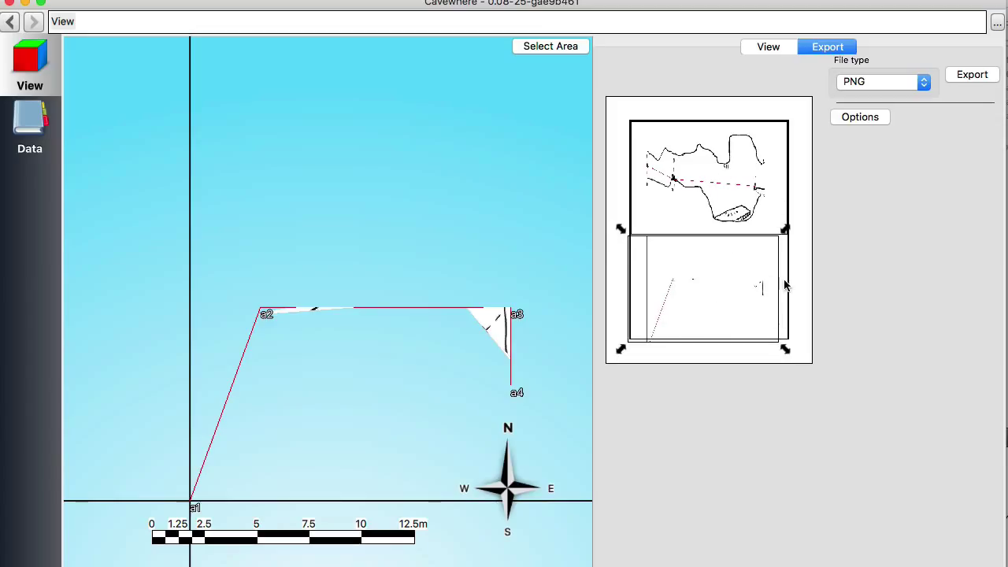
{"action": "mouse_move", "coordinate": [371, 139]}
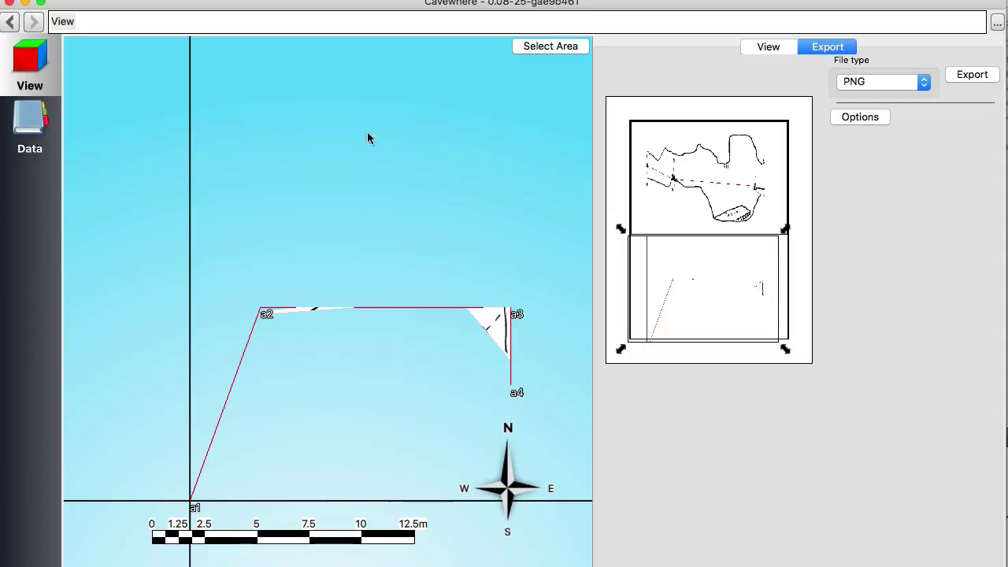
{"action": "mouse_move", "coordinate": [370, 138]}
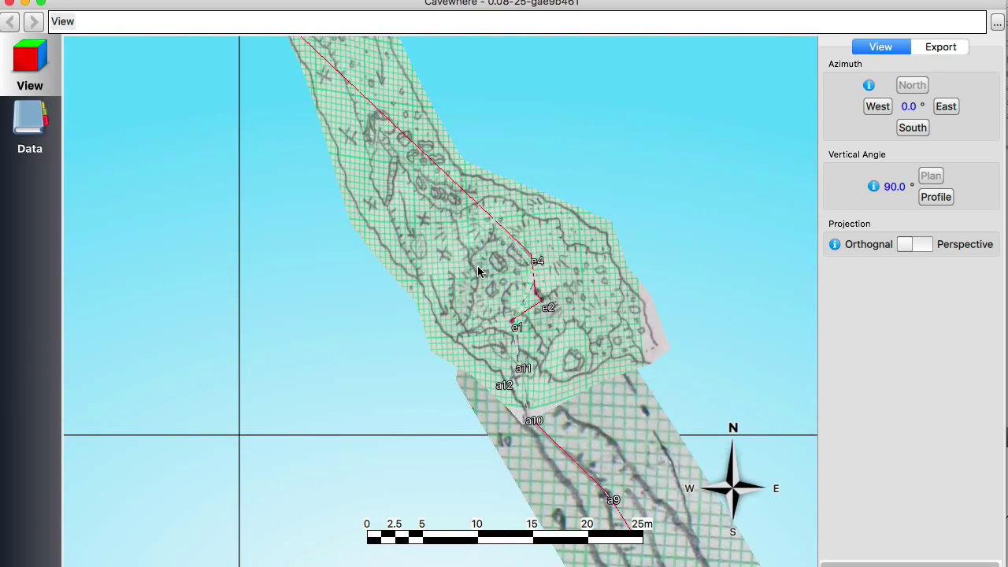
{"action": "mouse_move", "coordinate": [440, 152]}
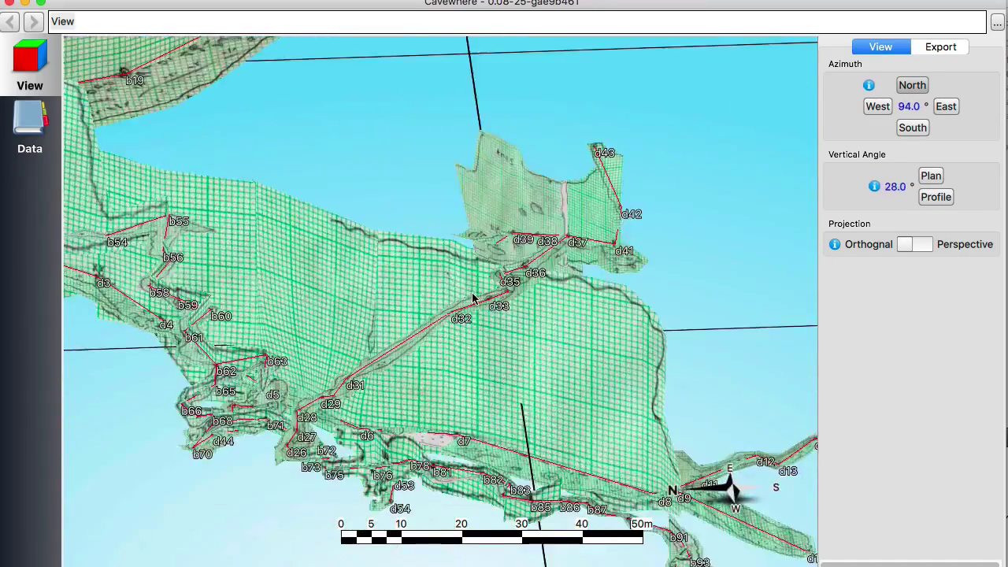
Orbit the cave to a low side angle so its upright running profile sketches all show.
{"action": "left_click_drag", "start_coordinate": [473, 299], "coordinate": [484, 355]}
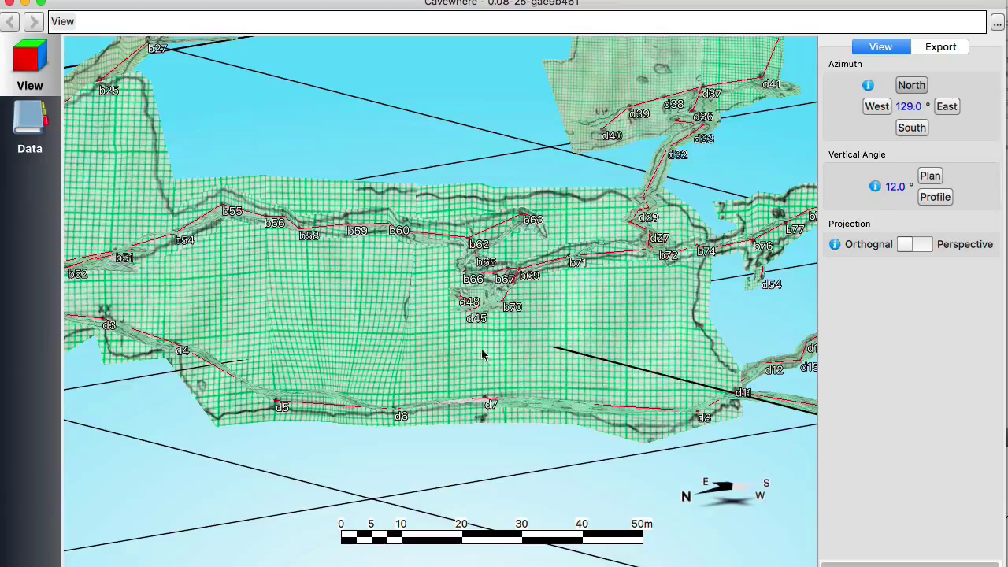
{"action": "left_click_drag", "start_coordinate": [483, 355], "coordinate": [218, 384]}
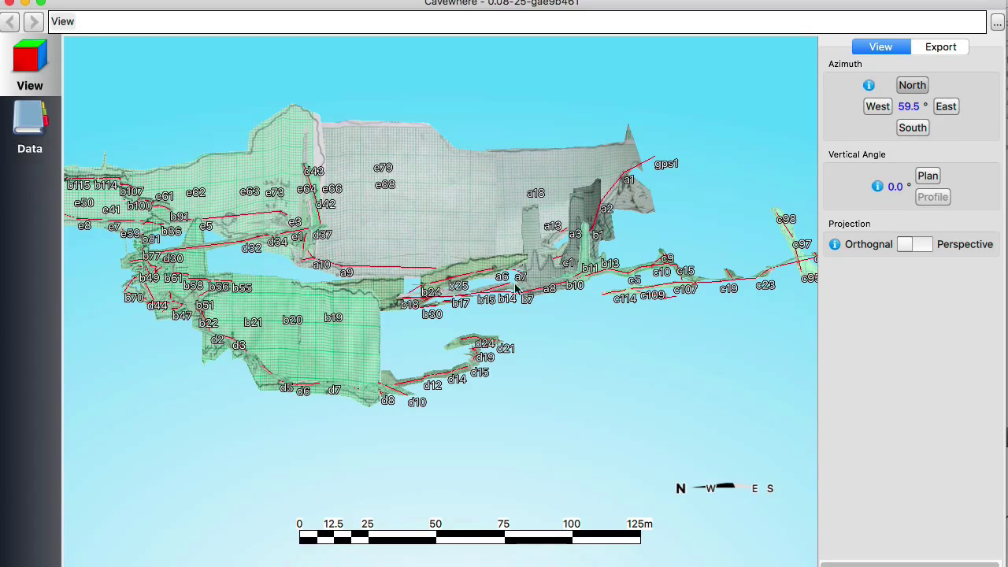
{"action": "mouse_move", "coordinate": [808, 204]}
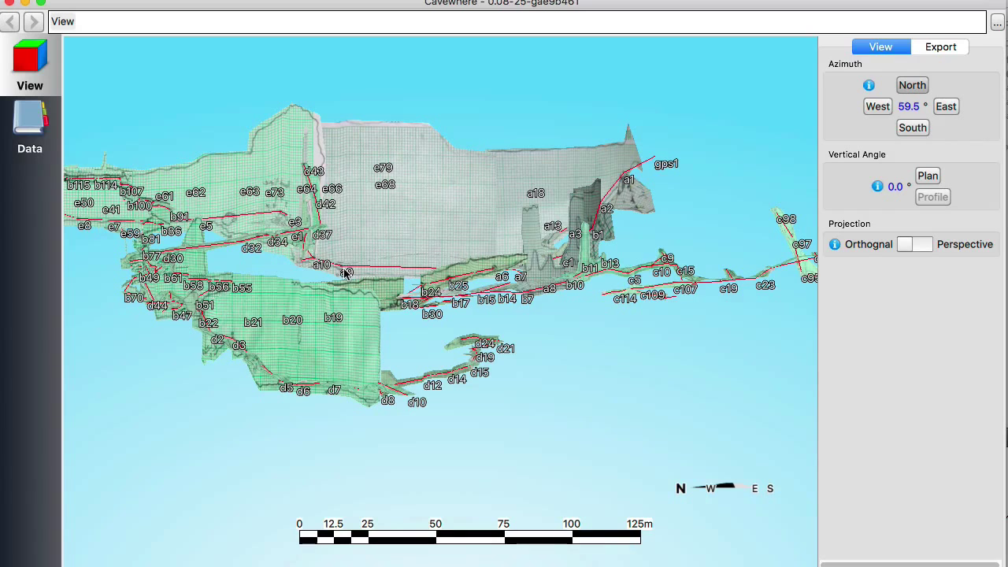
Orbit around the e and a survey line profile walls, viewing them from both sides.
{"action": "left_click_drag", "start_coordinate": [346, 274], "coordinate": [520, 304]}
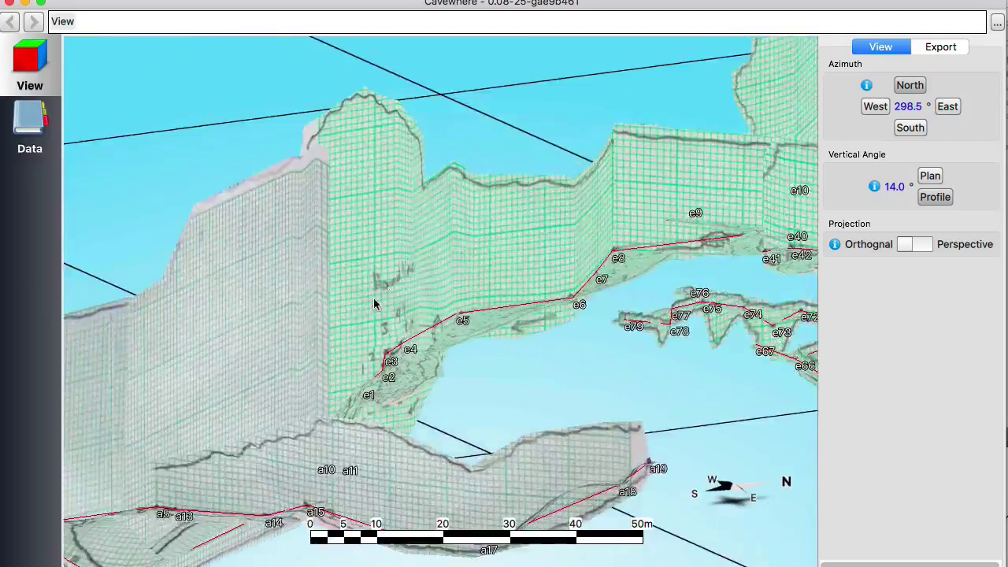
{"action": "left_click_drag", "start_coordinate": [374, 304], "coordinate": [558, 330]}
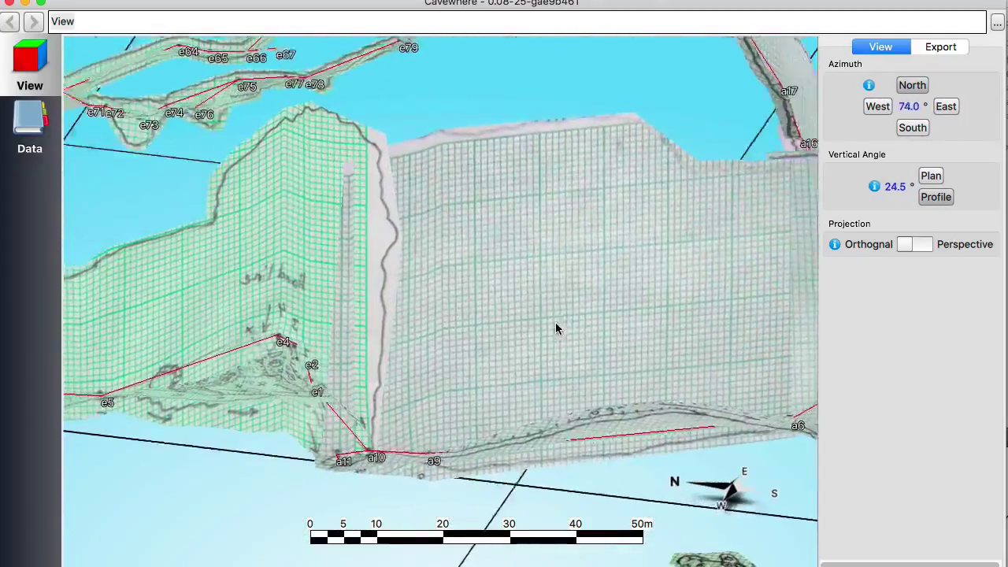